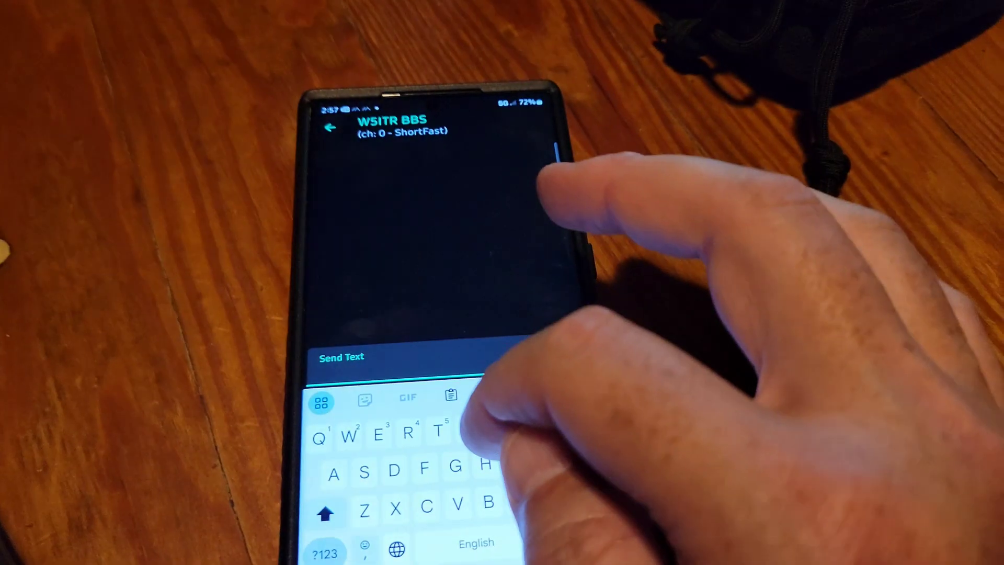
- Send a "Hello" direct message to the WSITR BBS node
{"action": "type", "text": "Hello"}
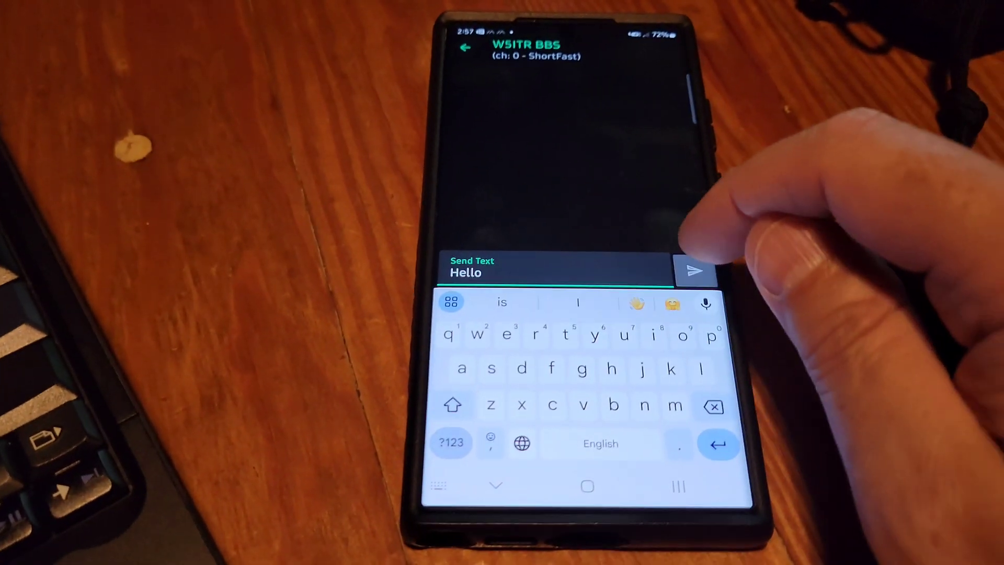
{"action": "left_click", "coordinate": [697, 270]}
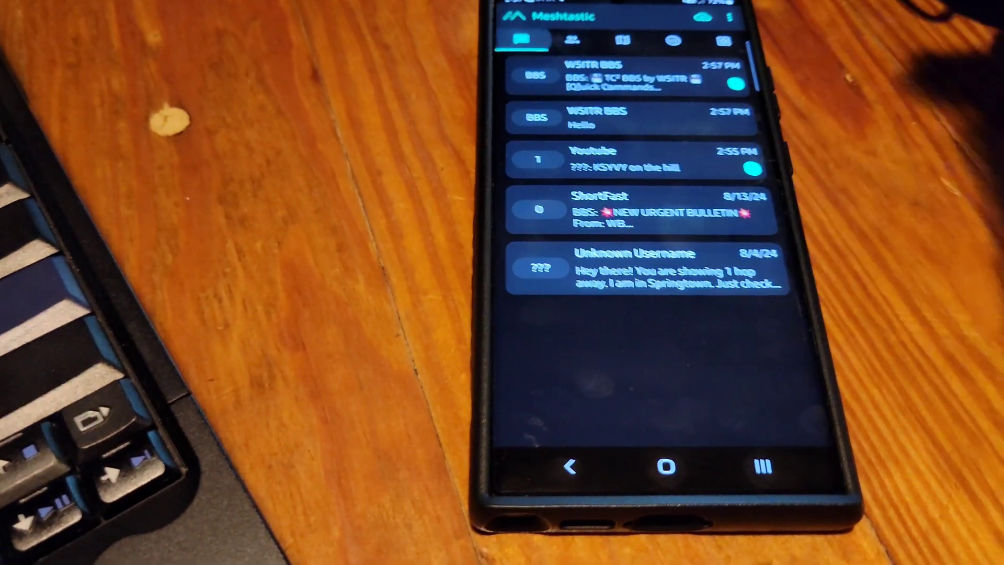
- Switch to the WSITR BBS conversation showing the main menu reply
{"action": "left_click", "coordinate": [633, 78]}
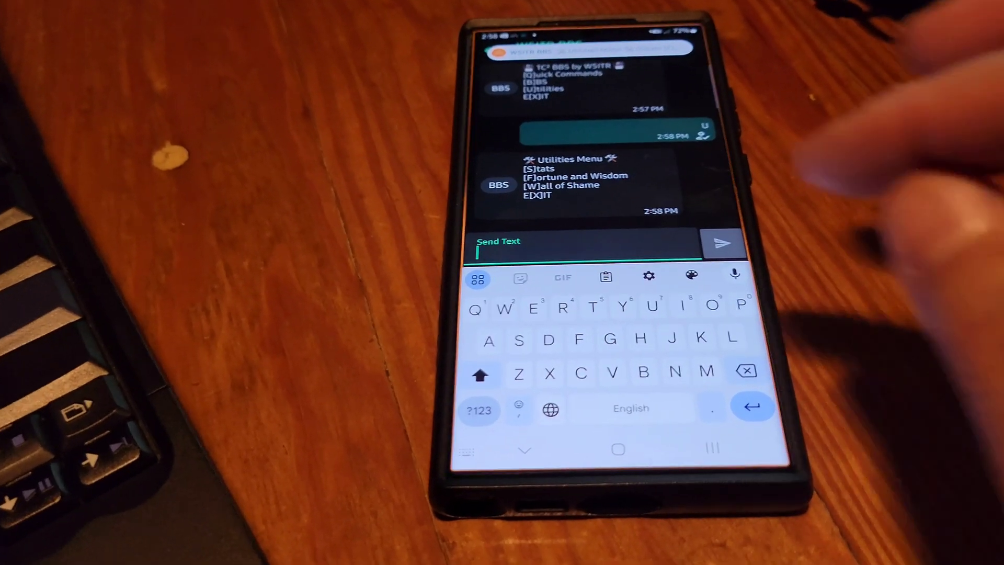
- Send the "F" command to request Fortune and Wisdom from the BBS
{"action": "type", "text": "F"}
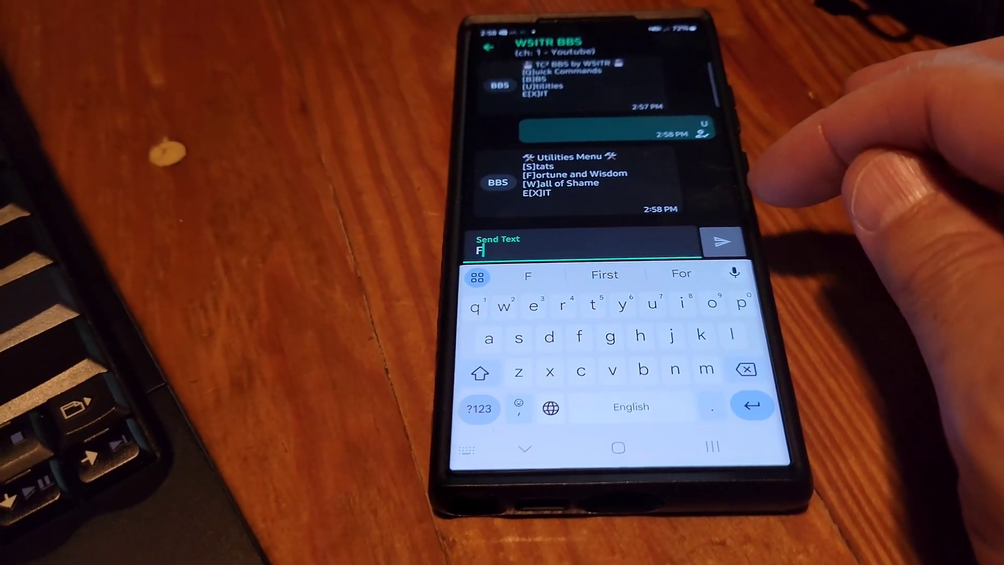
{"action": "left_click", "coordinate": [723, 241]}
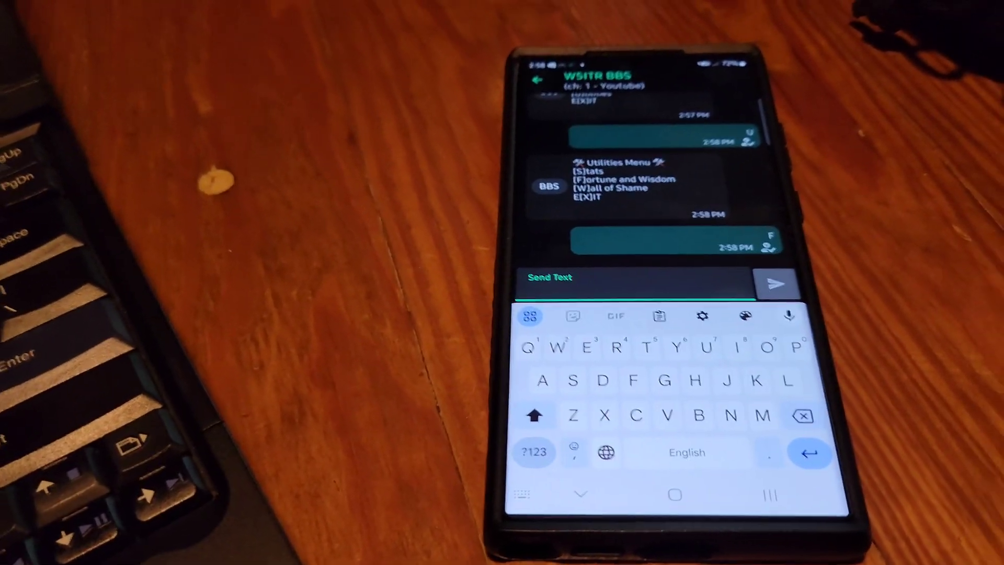